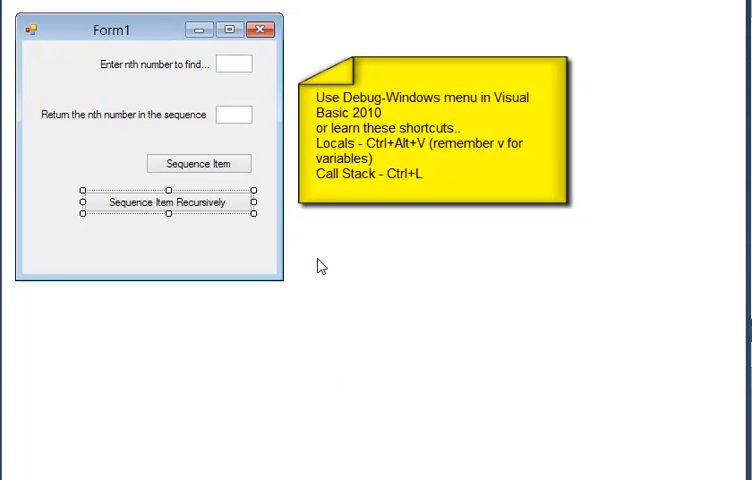
{"action": "mouse_move", "coordinate": [258, 148]}
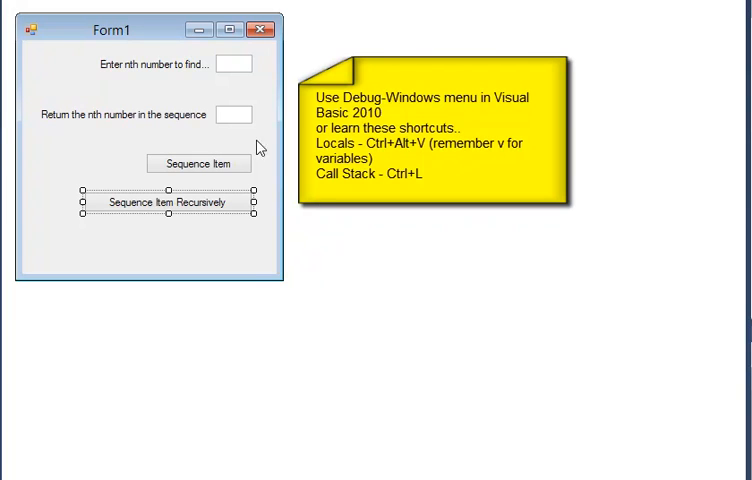
{"action": "mouse_move", "coordinate": [230, 66]}
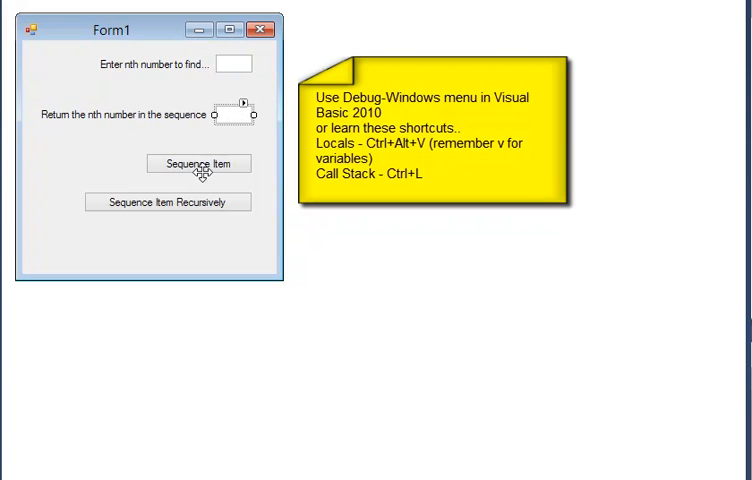
- Bring up the btn_Function_Click handler for the Sequence Item button in the code editor
{"action": "left_click", "coordinate": [198, 164]}
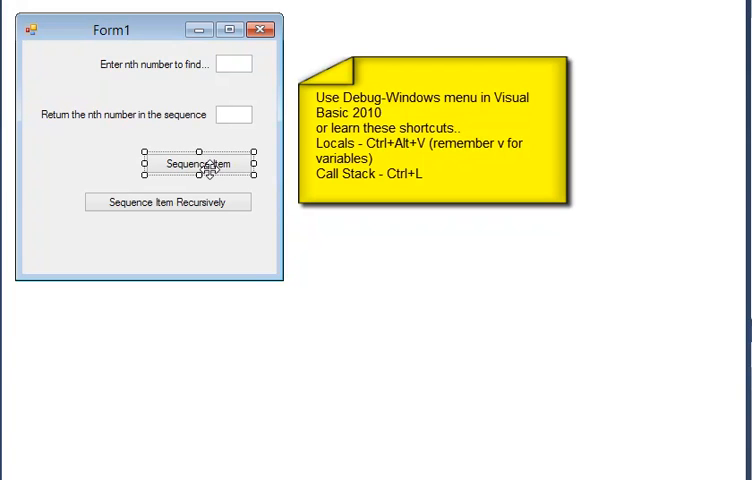
{"action": "mouse_move", "coordinate": [164, 200]}
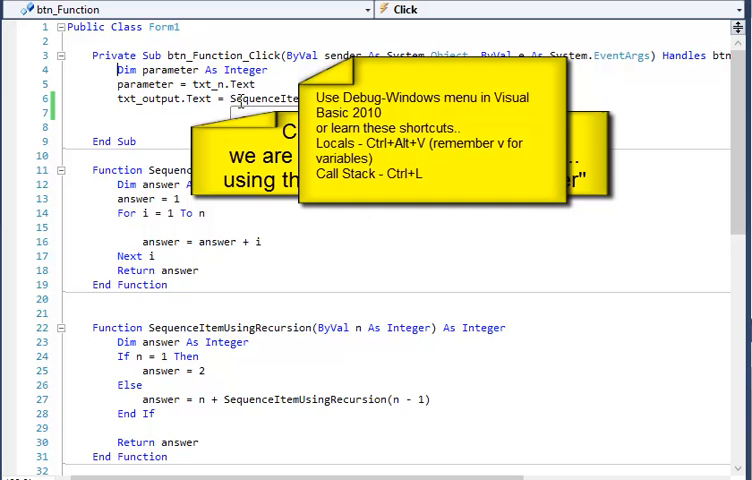
{"action": "mouse_move", "coordinate": [184, 72]}
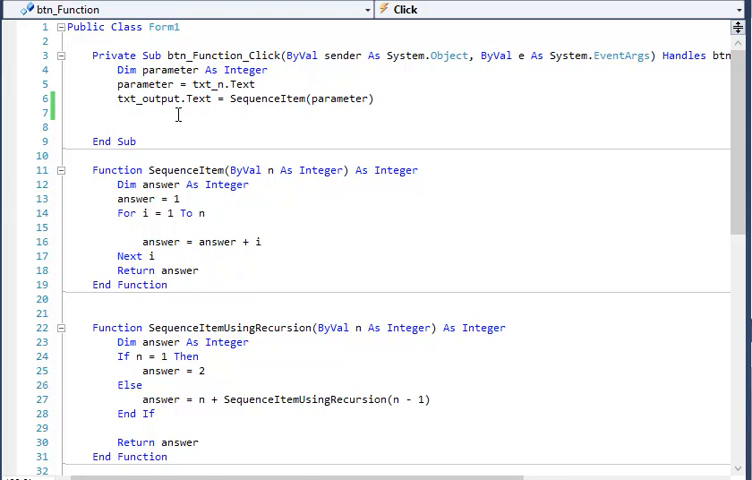
{"action": "left_click_drag", "start_coordinate": [270, 98], "coordinate": [376, 98]}
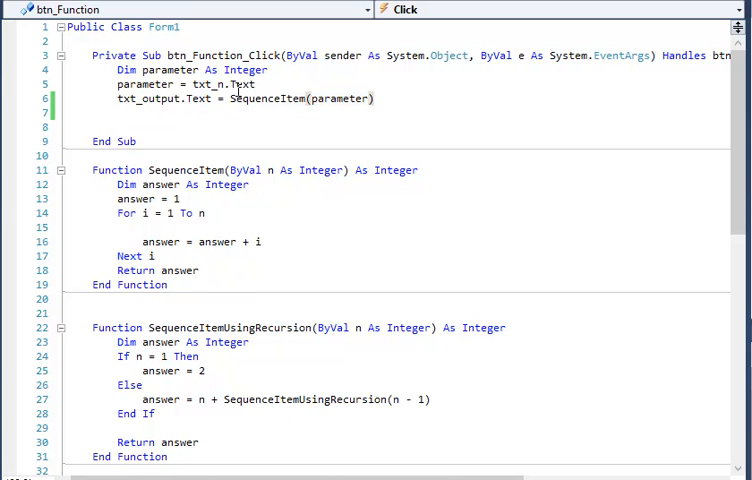
{"action": "mouse_move", "coordinate": [150, 100]}
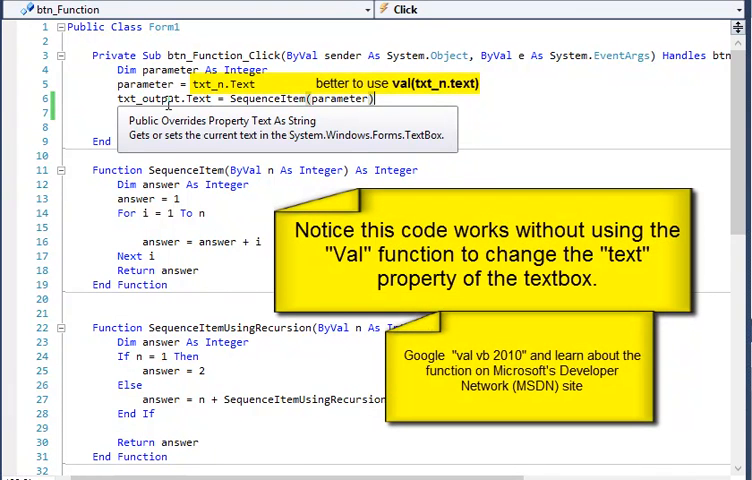
{"action": "double_click", "coordinate": [268, 100]}
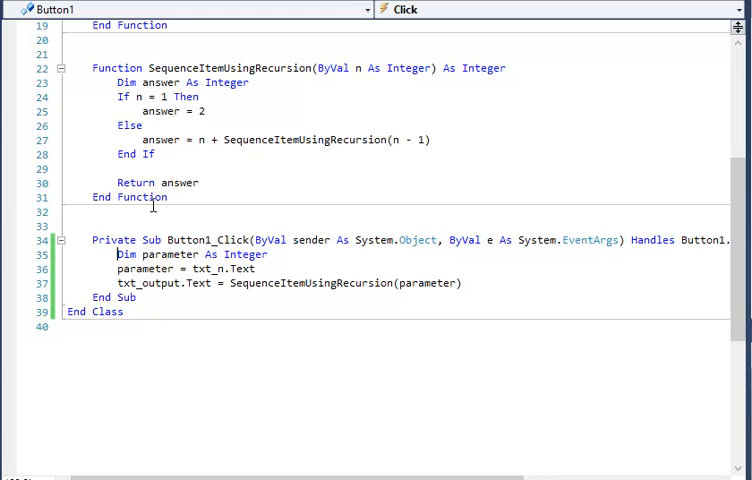
{"action": "mouse_move", "coordinate": [160, 252]}
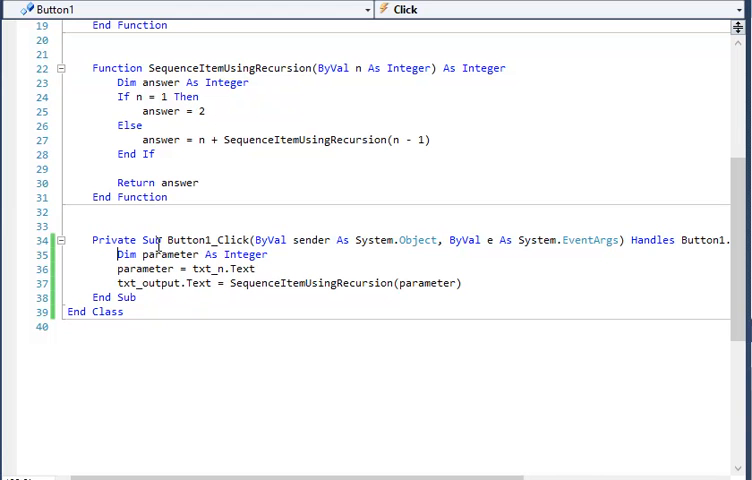
{"action": "mouse_move", "coordinate": [204, 284]}
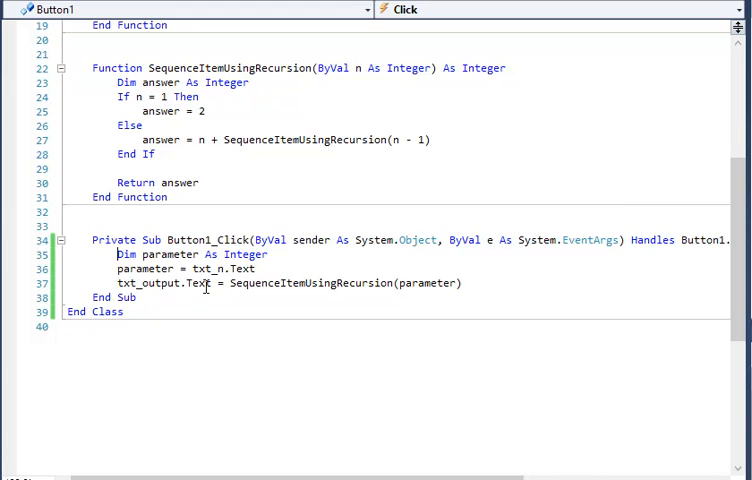
{"action": "double_click", "coordinate": [304, 284]}
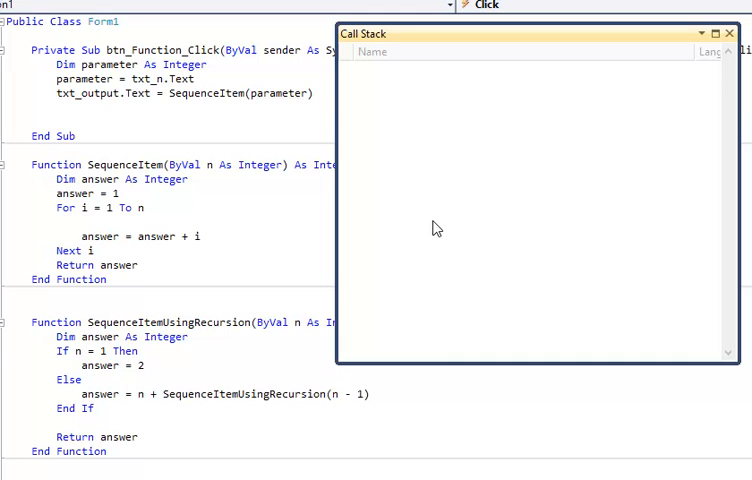
{"action": "mouse_move", "coordinate": [412, 216]}
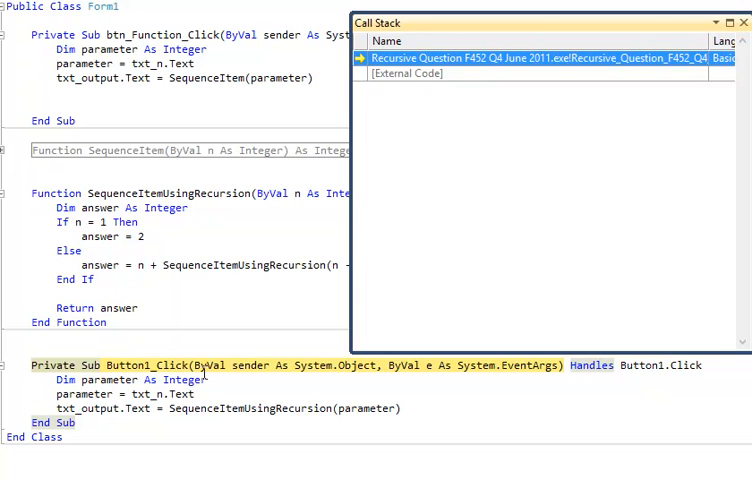
{"action": "mouse_move", "coordinate": [336, 380]}
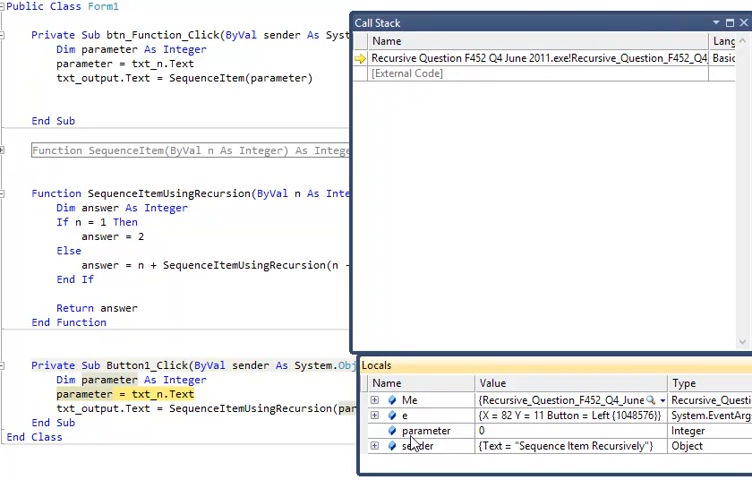
{"action": "mouse_move", "coordinate": [420, 444]}
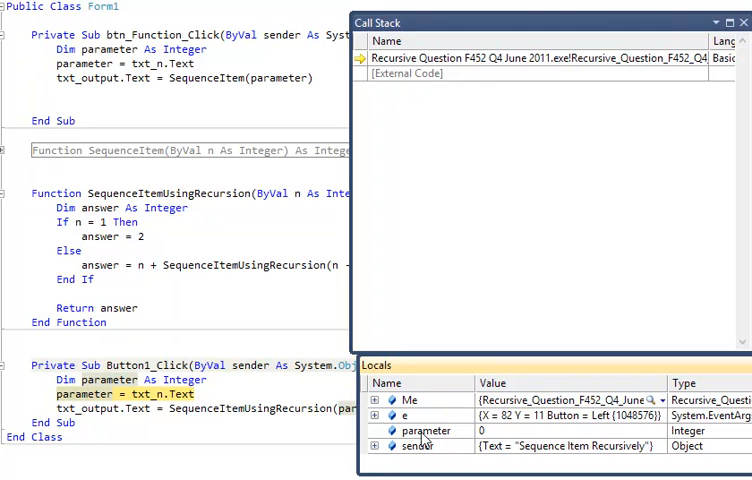
{"action": "mouse_move", "coordinate": [424, 438]}
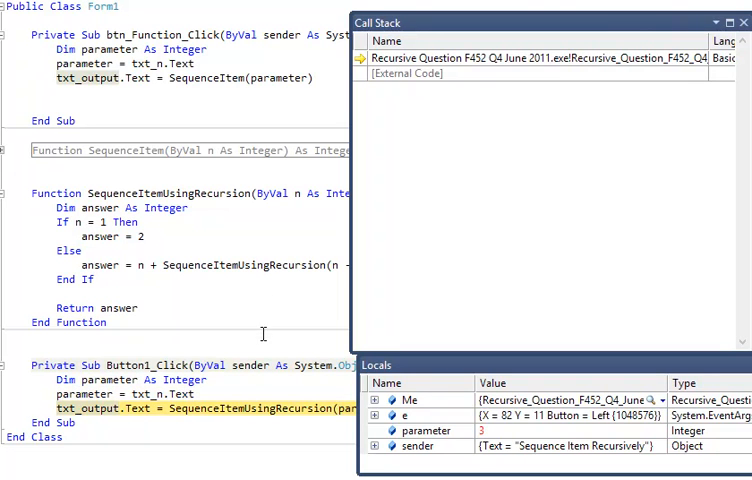
{"action": "mouse_move", "coordinate": [492, 436]}
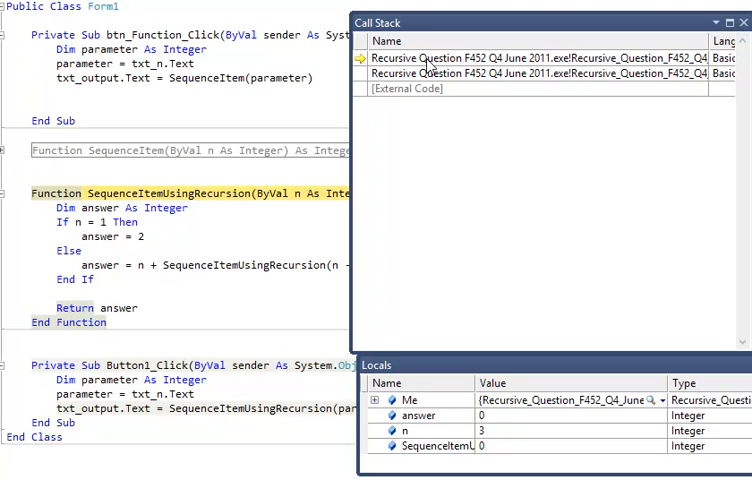
{"action": "mouse_move", "coordinate": [444, 76]}
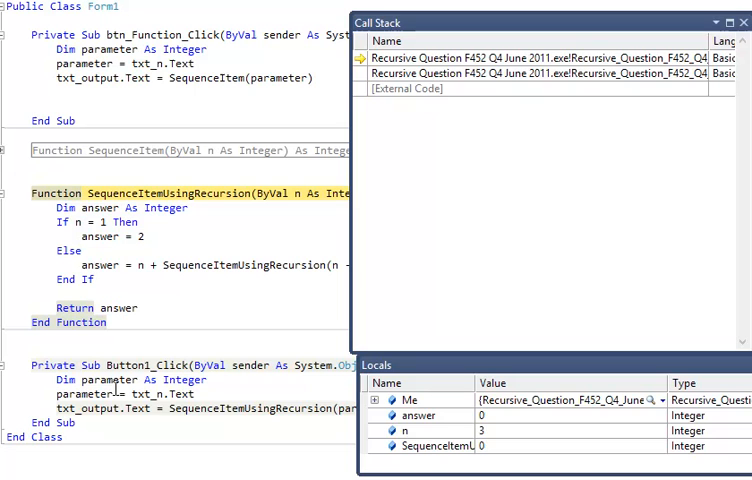
{"action": "mouse_move", "coordinate": [156, 244]}
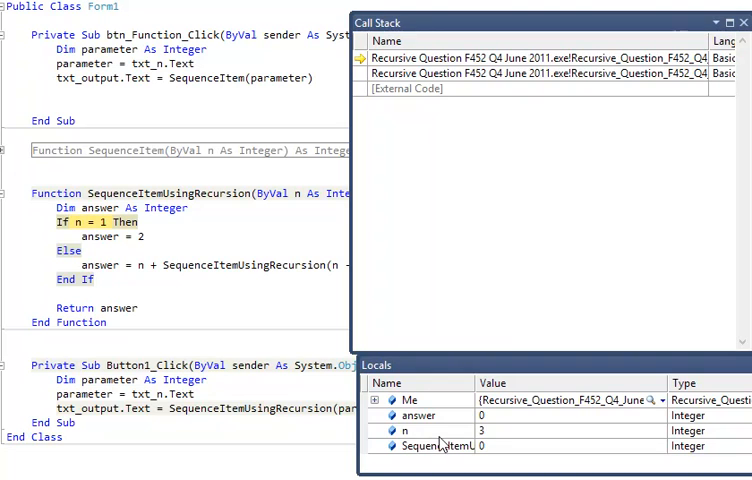
{"action": "mouse_move", "coordinate": [206, 252]}
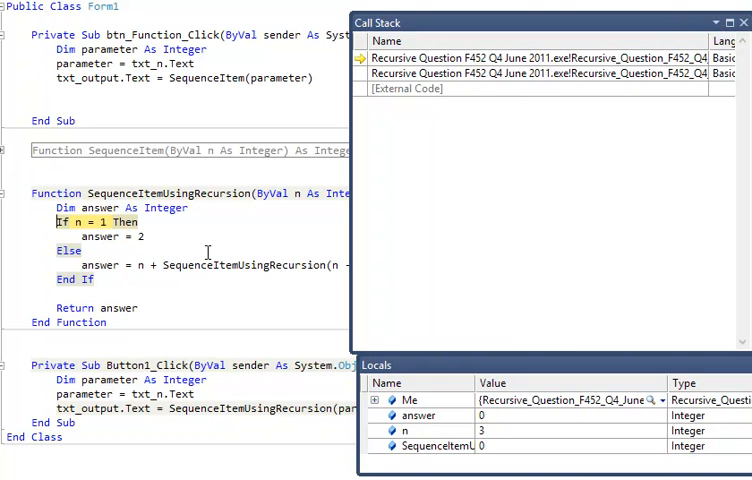
- Step through SequenceItemUsingRecursion with n = 3 past the n = 1 test to the recursive call
{"action": "key", "text": "F10"}
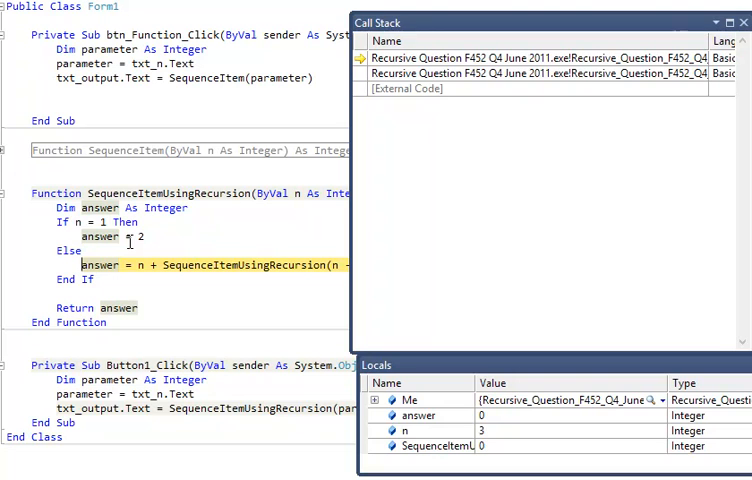
{"action": "mouse_move", "coordinate": [148, 280]}
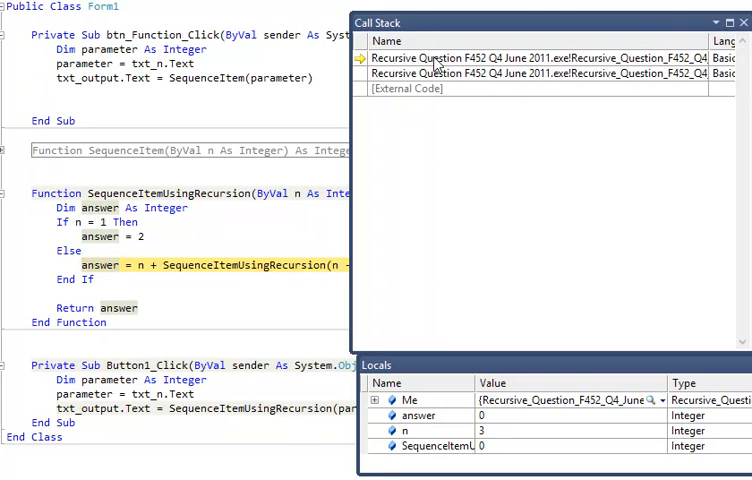
{"action": "mouse_move", "coordinate": [428, 154]}
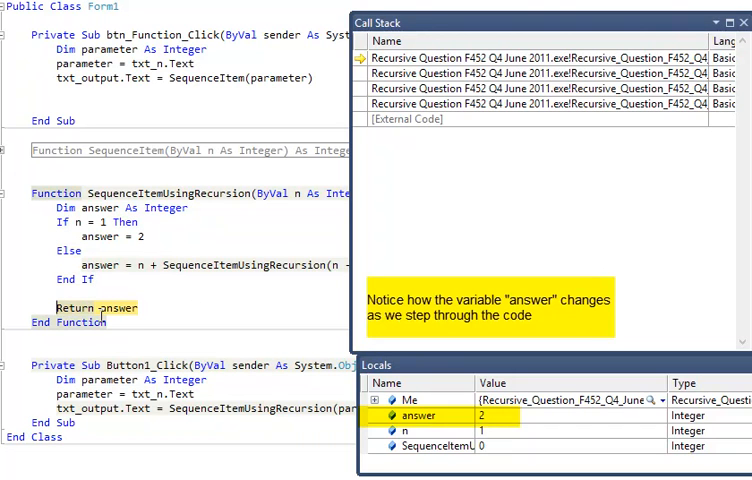
{"action": "mouse_move", "coordinate": [112, 306]}
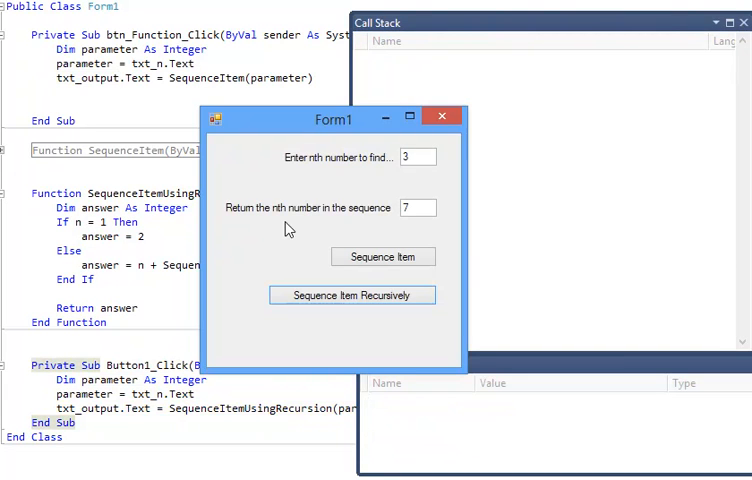
{"action": "mouse_move", "coordinate": [308, 120]}
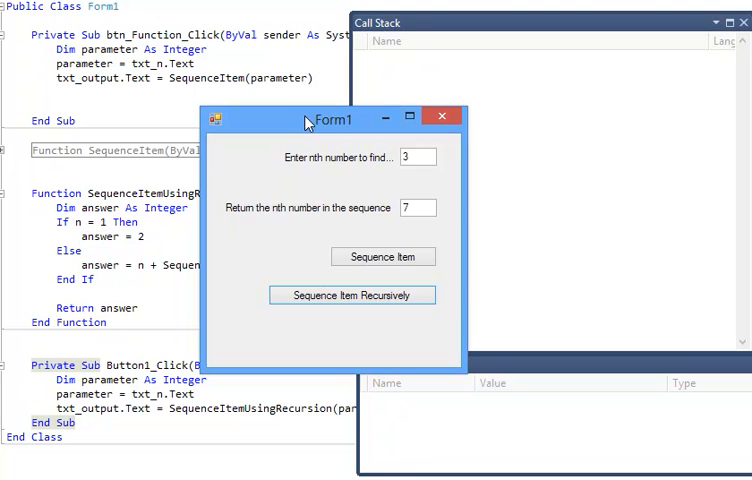